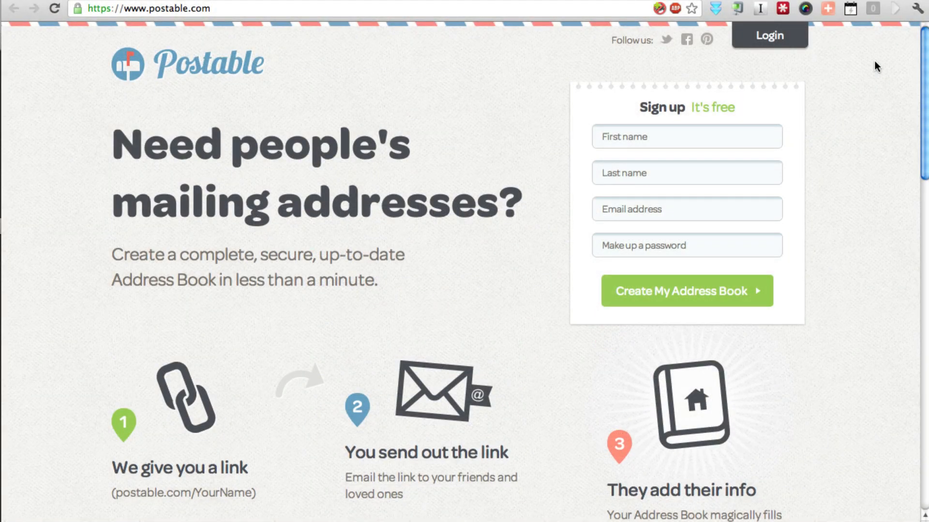
mouse_move(769, 40)
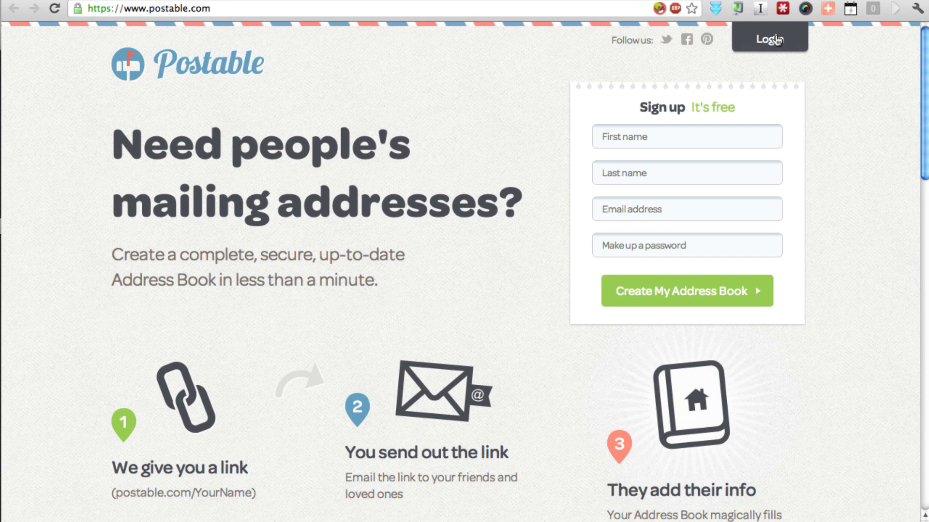
mouse_move(710, 130)
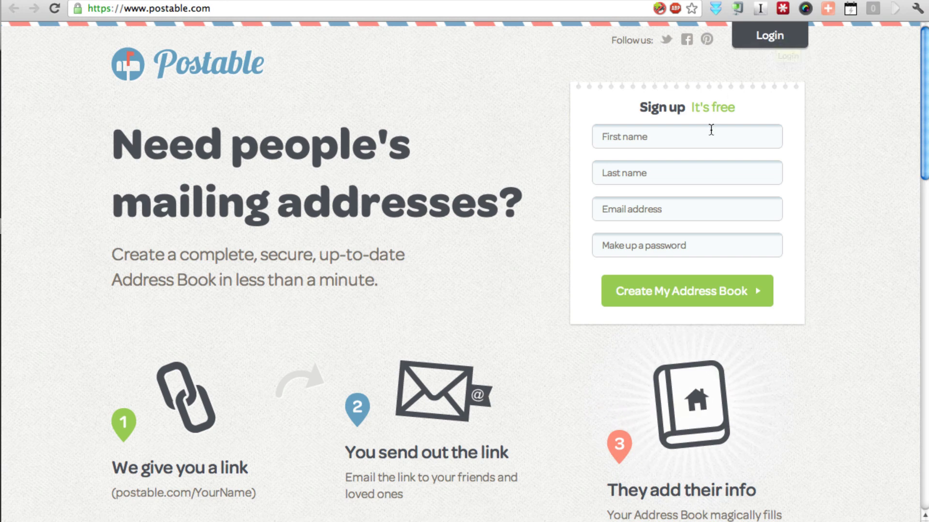
Enter the first name 'Dav…' on the Postable sign-up form and move to the last name.
text(Dav)
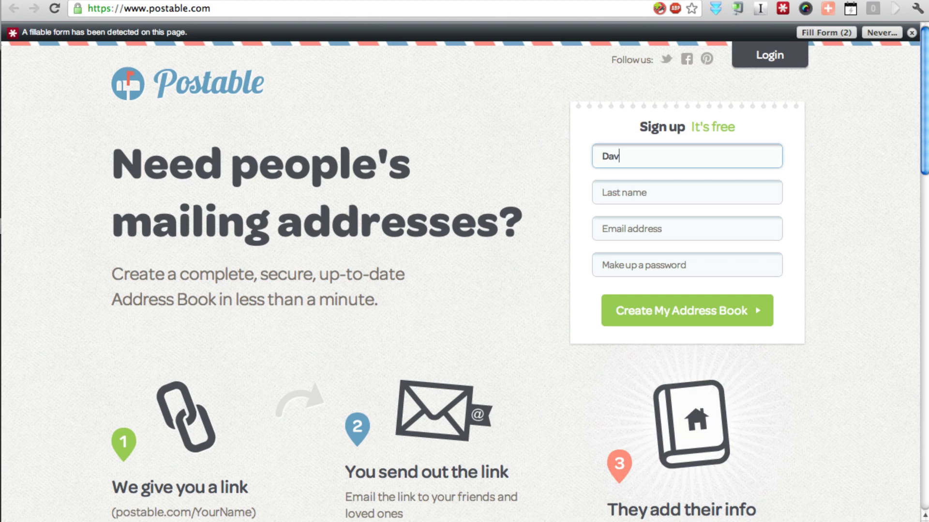
click(911, 32)
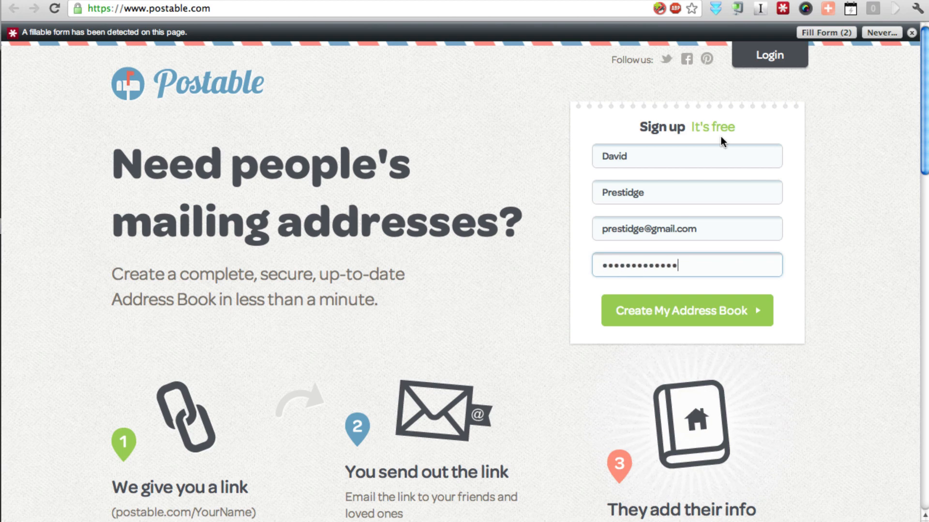
Create My Address Book, then copy the personal sharing link from the welcome popup.
click(686, 310)
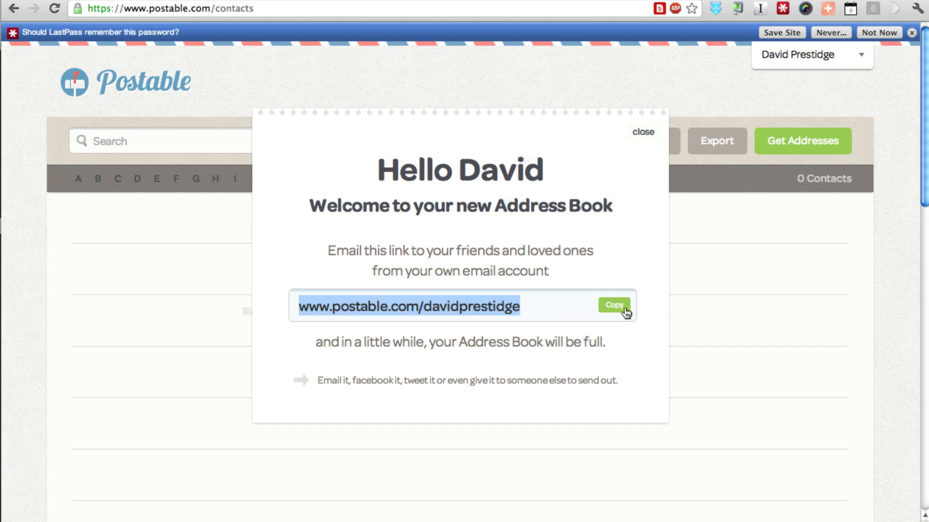
click(613, 306)
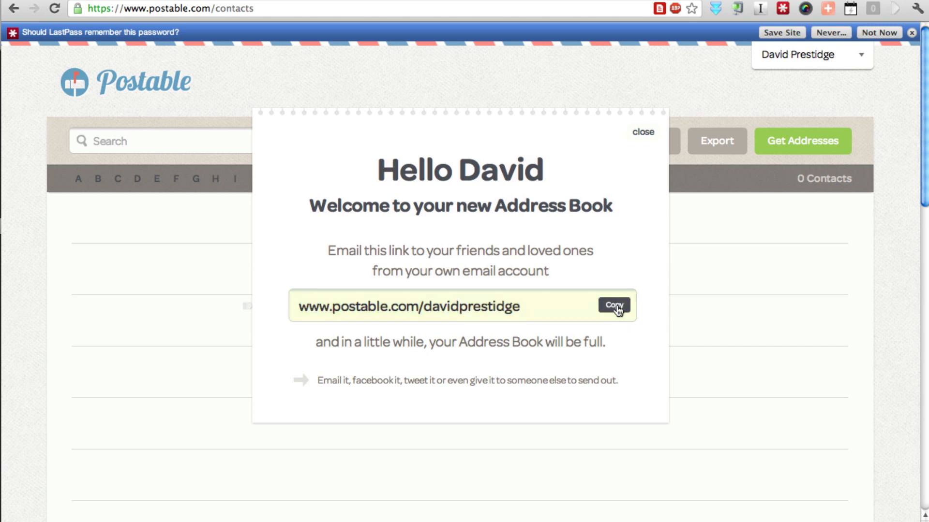
click(612, 307)
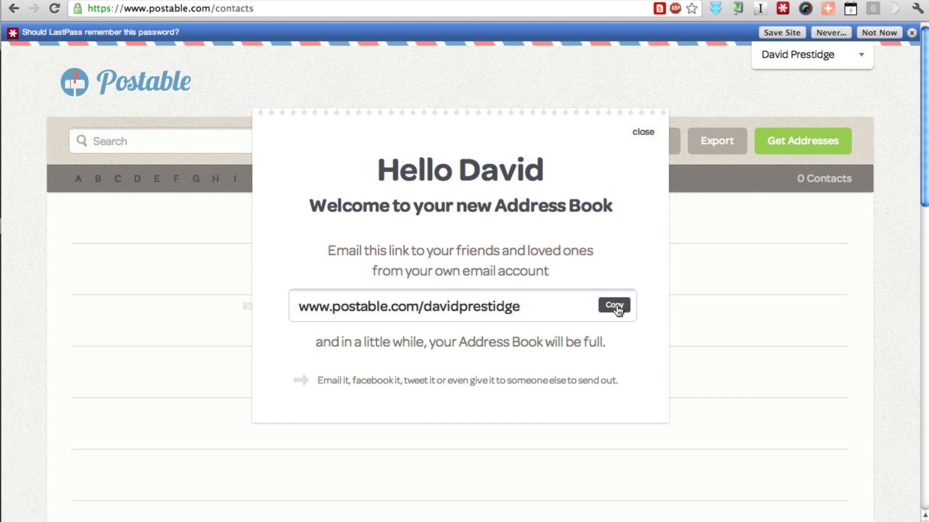
click(613, 305)
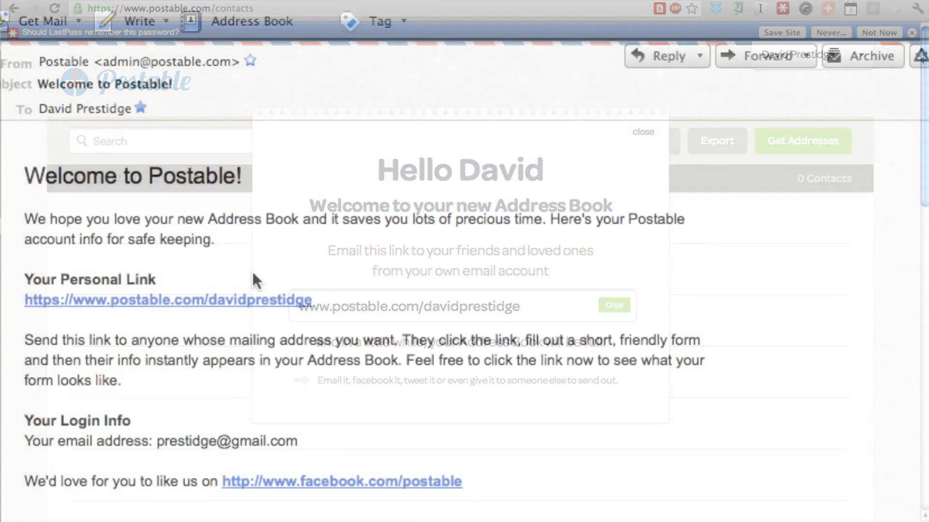
Open the Welcome to Postable email in Thunderbird and follow Your Personal Link.
click(643, 131)
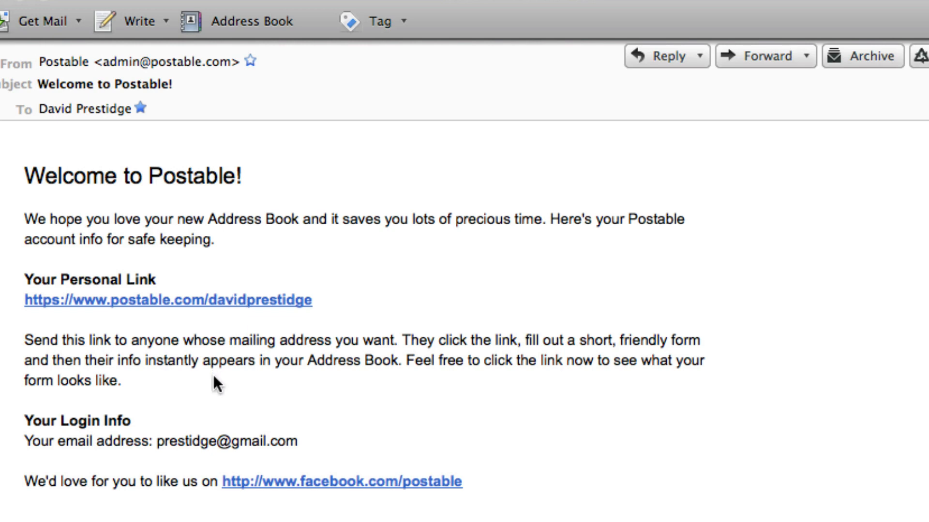
click(167, 300)
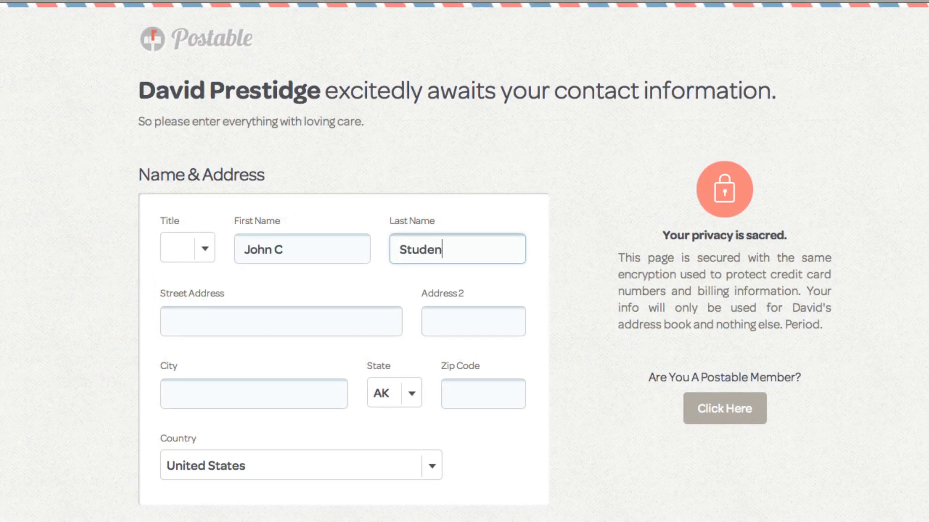
Correct the mistyped last name and enter the coworker's details, including 79925.
key(Backspace)
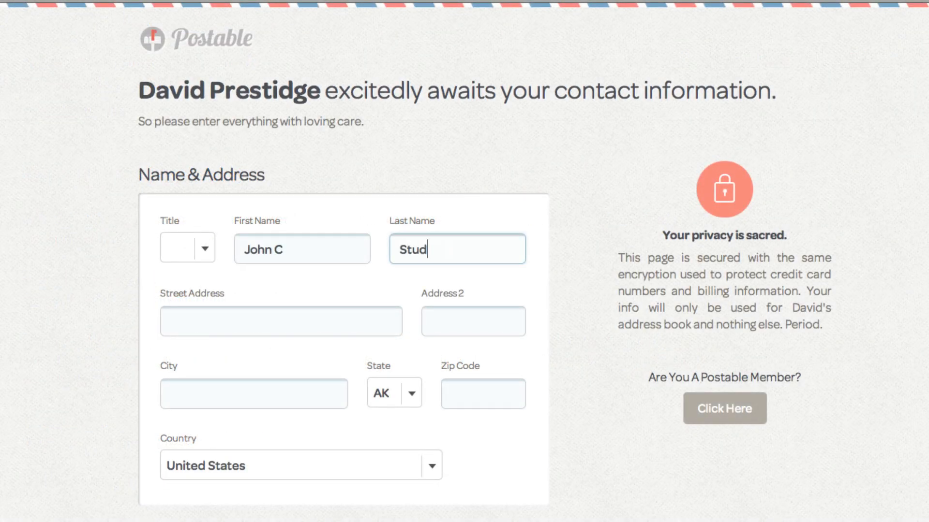
key(Backspace)
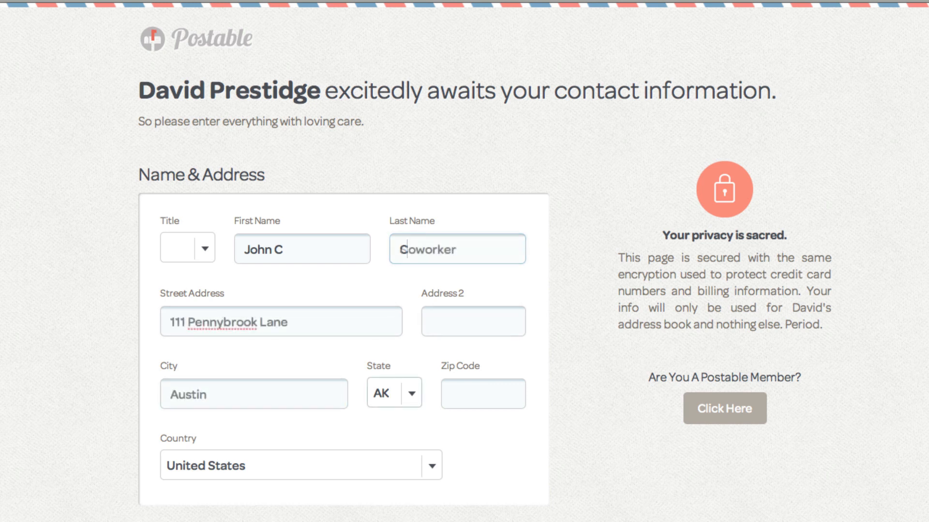
text(79925)
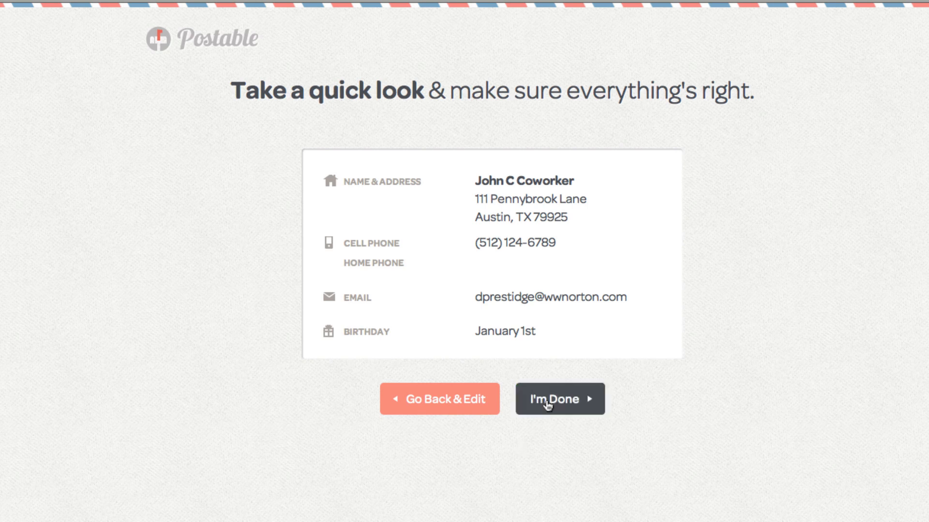
Save John C Coworker with I'm Done and open the Export page.
click(558, 399)
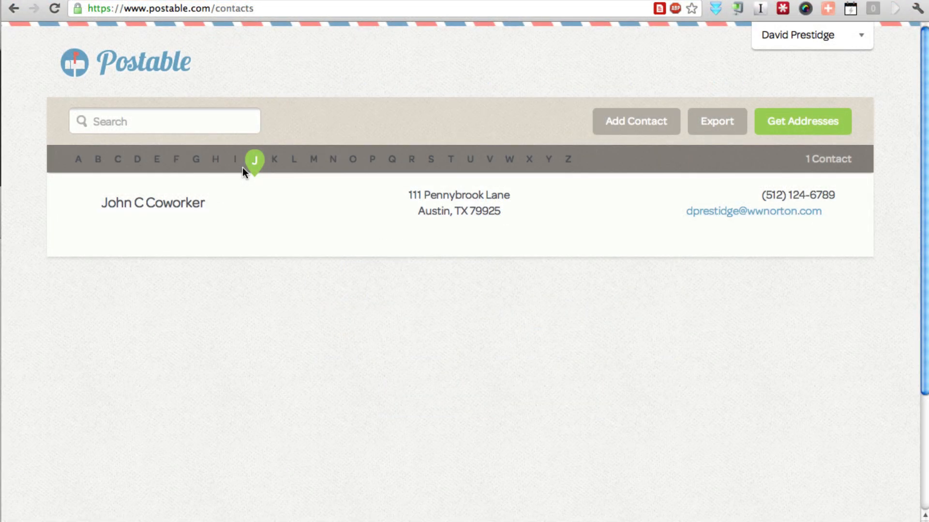
mouse_move(693, 165)
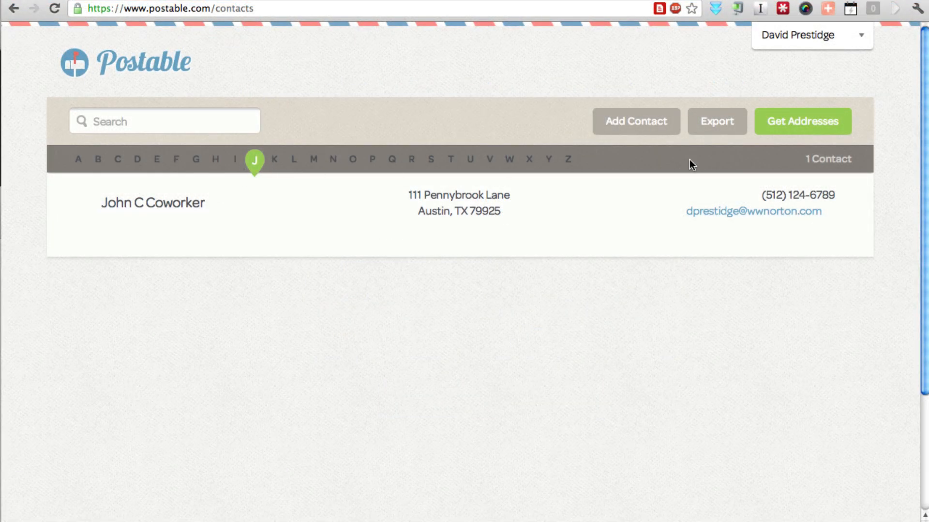
mouse_move(716, 122)
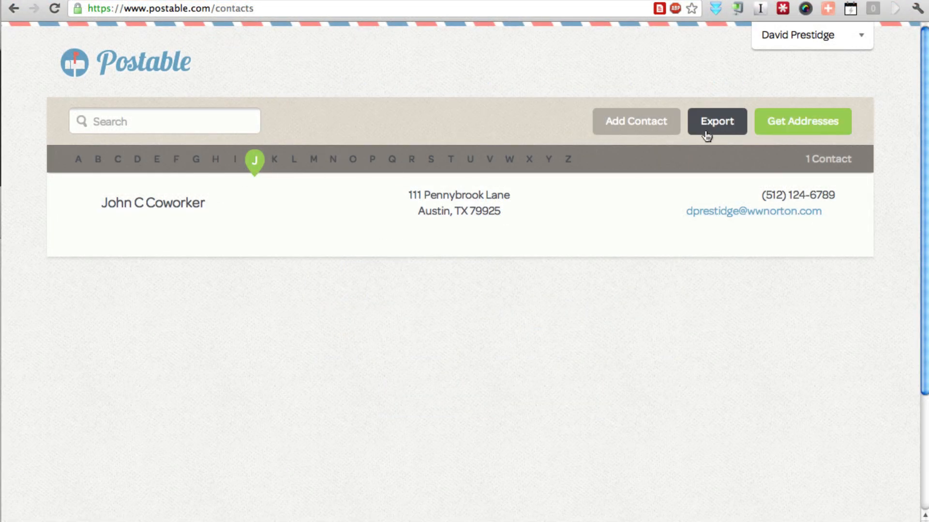
click(716, 121)
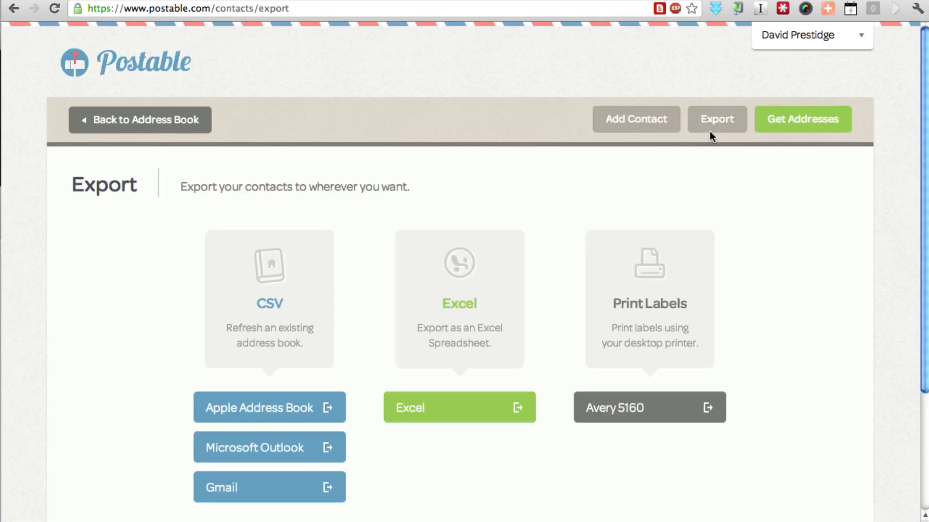
mouse_move(396, 248)
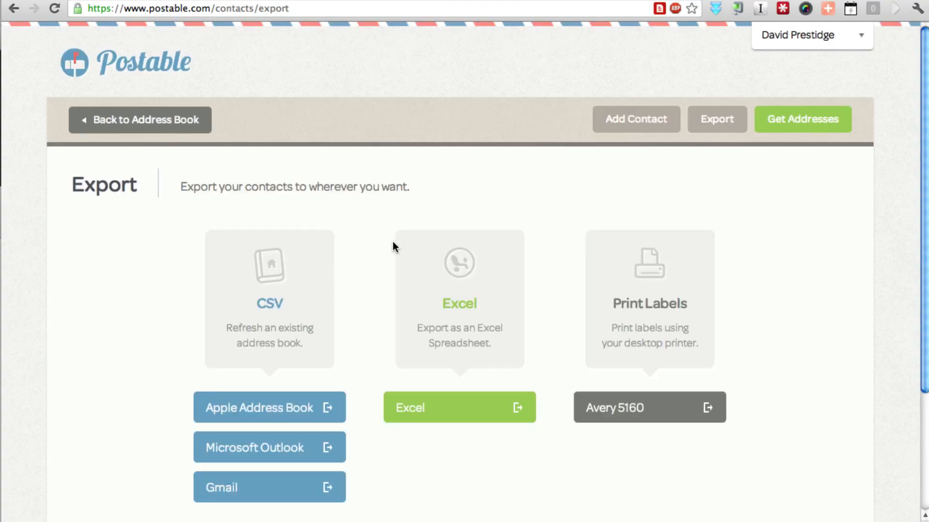
mouse_move(358, 275)
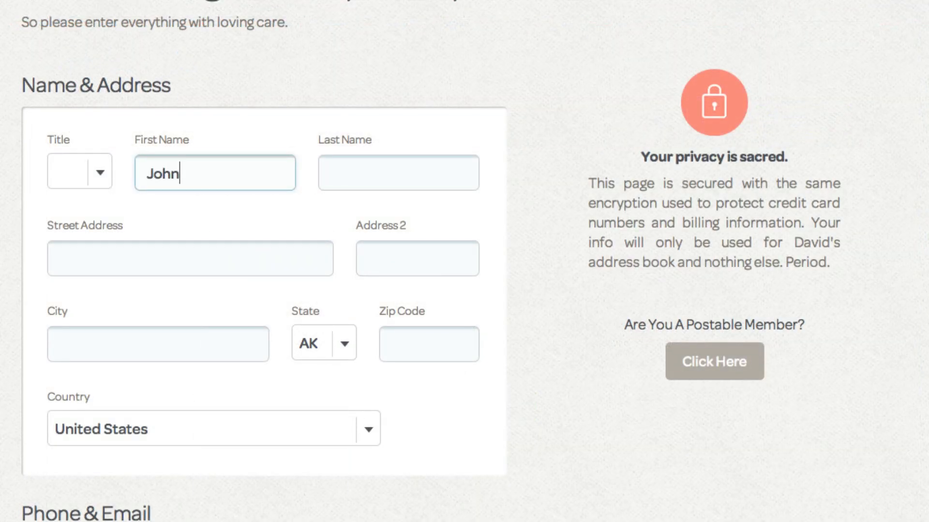
Enter last name Private plus the section and term details on the contact form.
text(Pri)
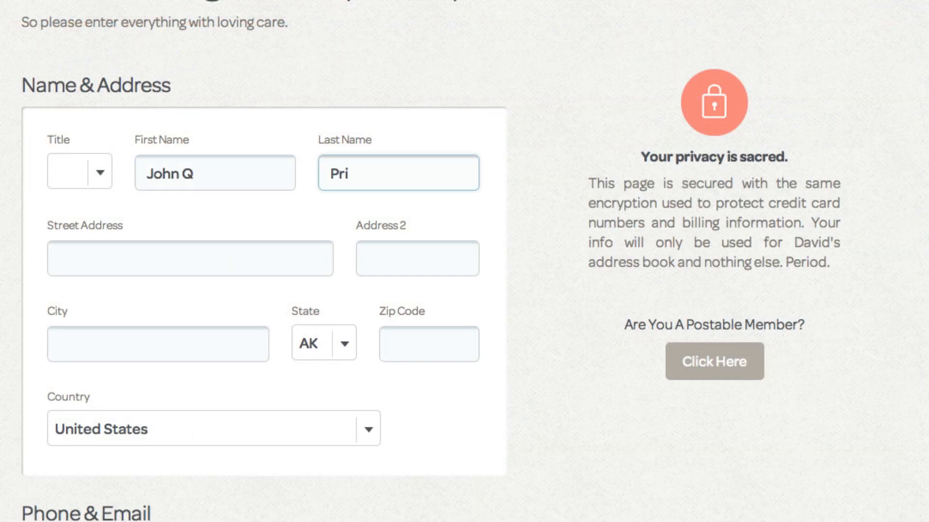
text(vate)
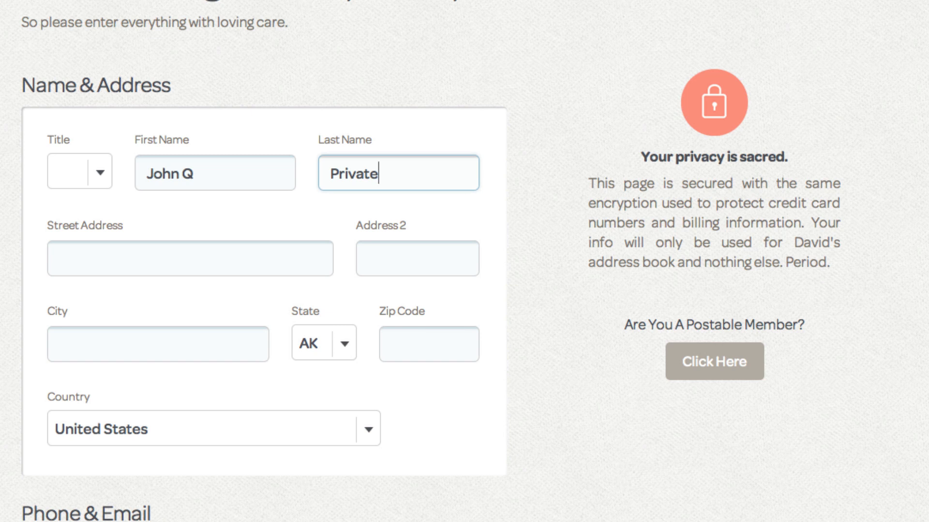
scroll(down, 3)
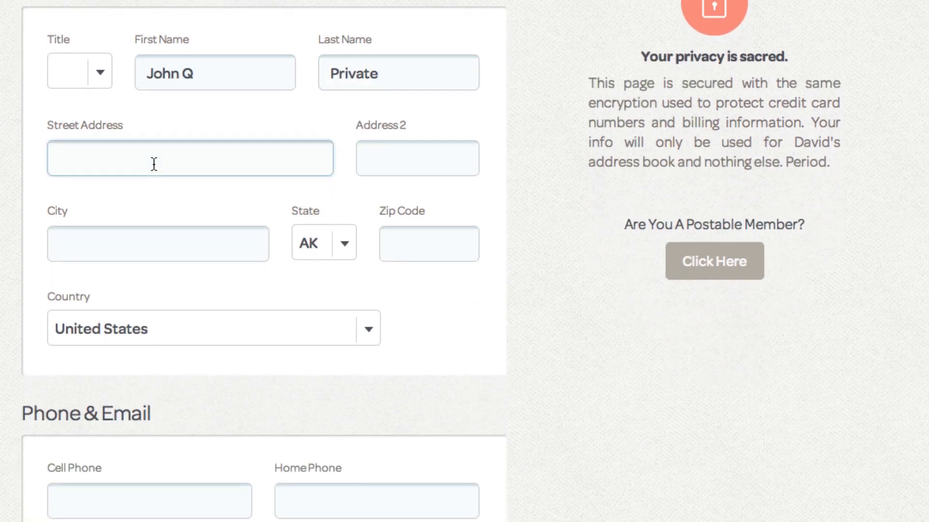
text(Section)
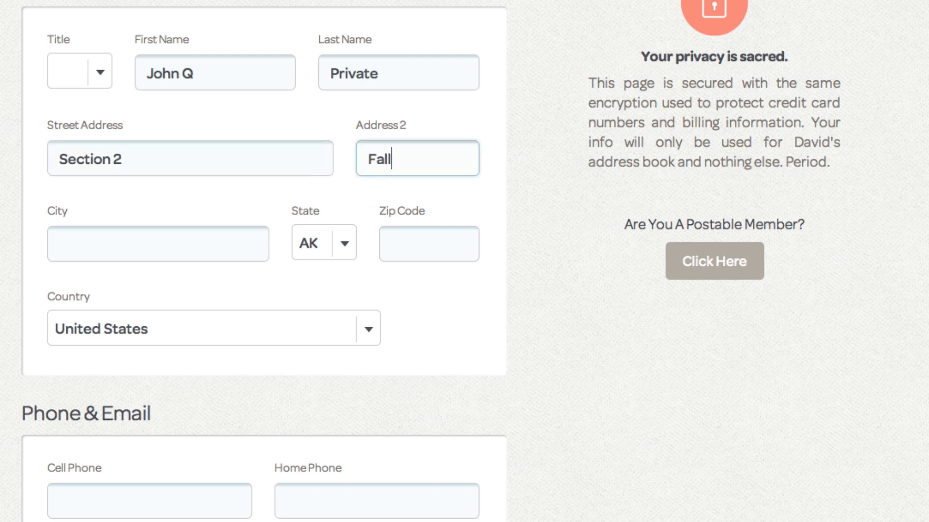
text(2010)
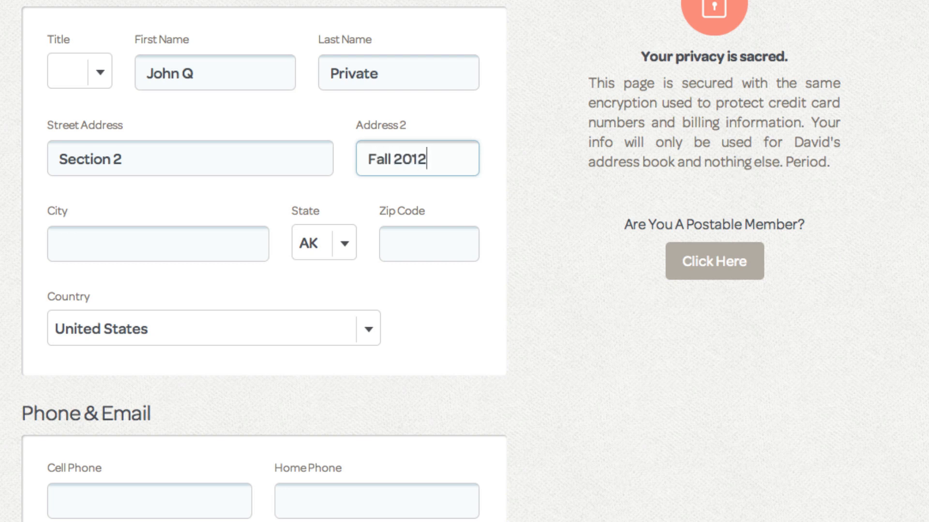
scroll(down, 3)
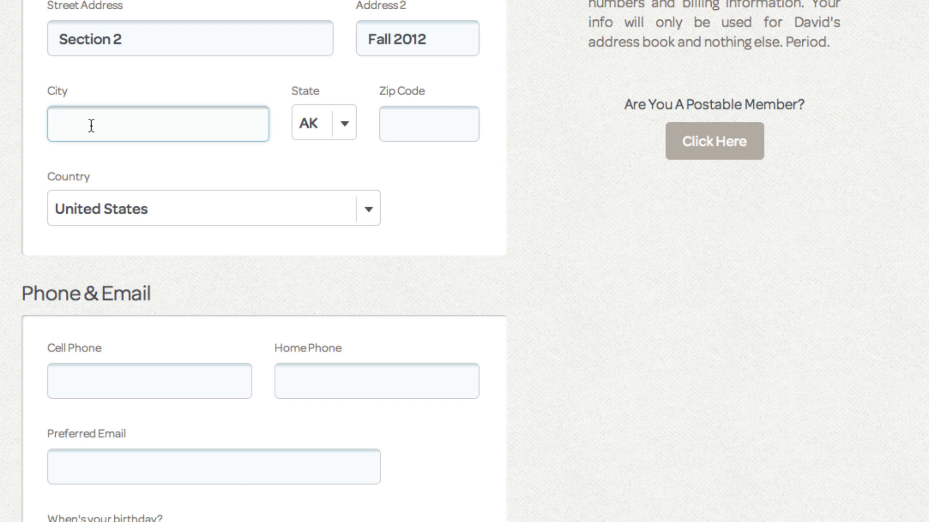
click(157, 124)
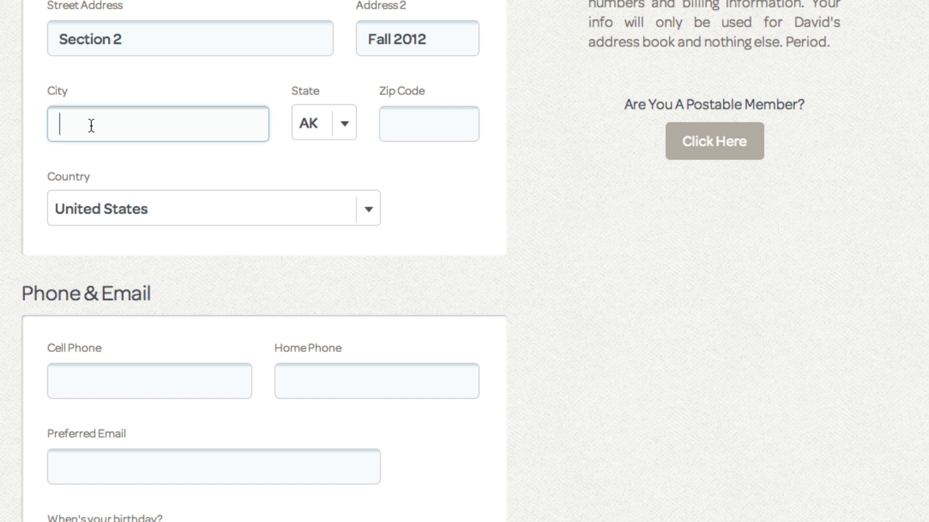
text(Psychology)
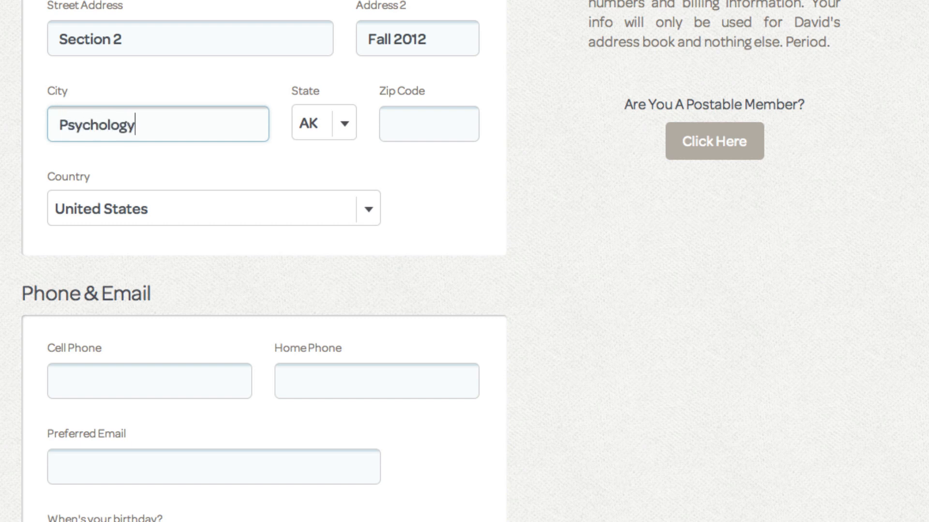
mouse_move(477, 93)
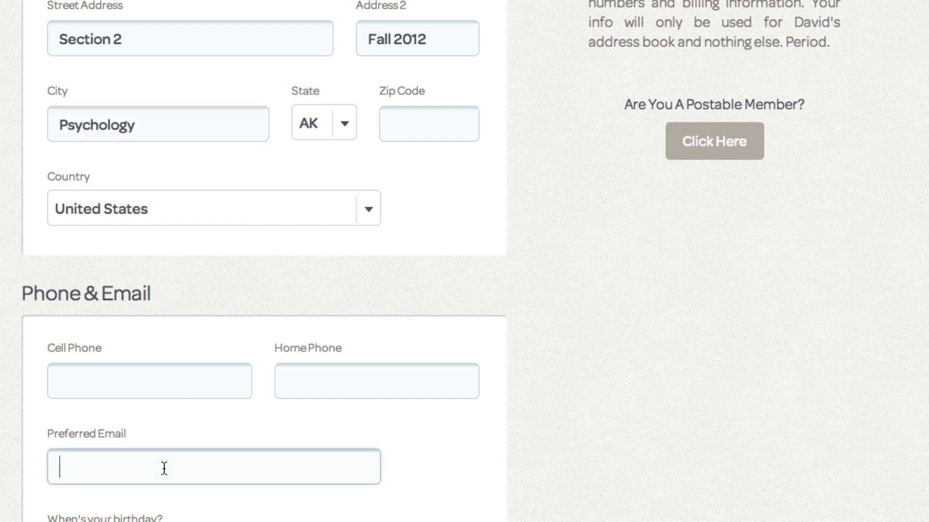
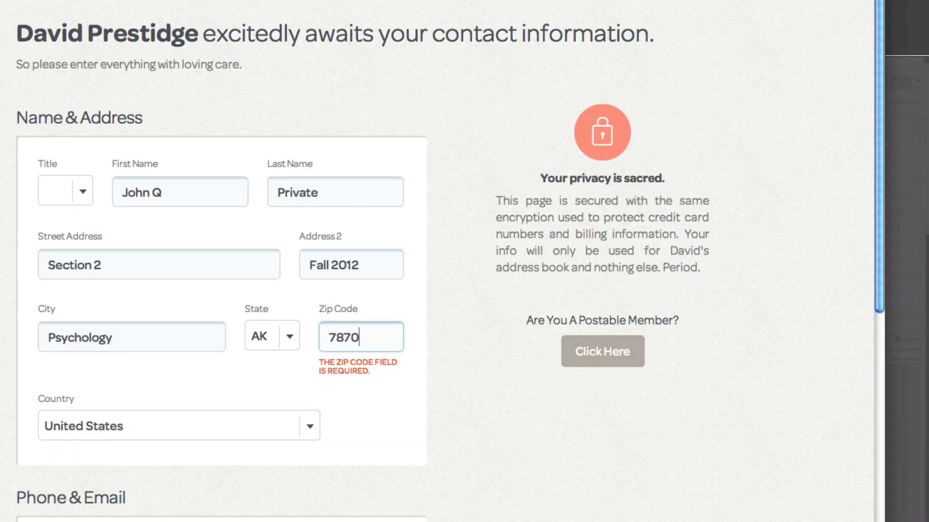
text(5)
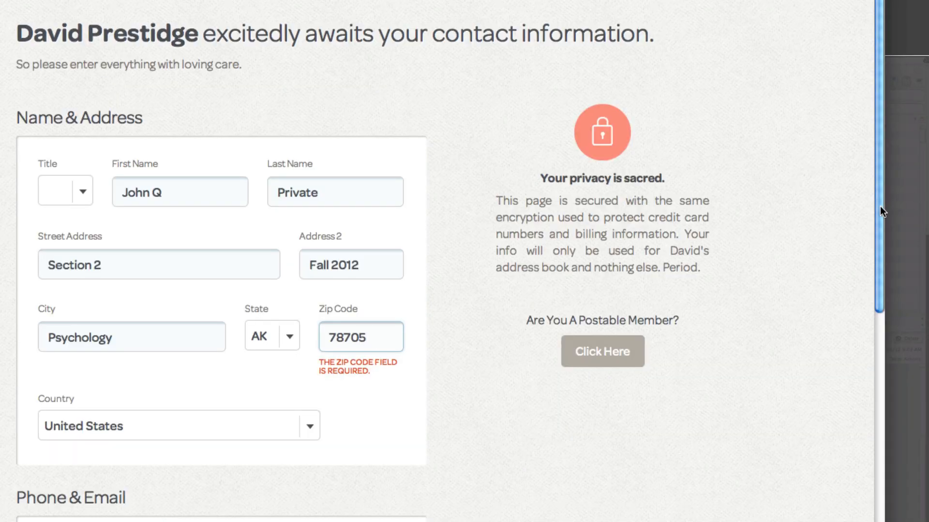
scroll(down, 3)
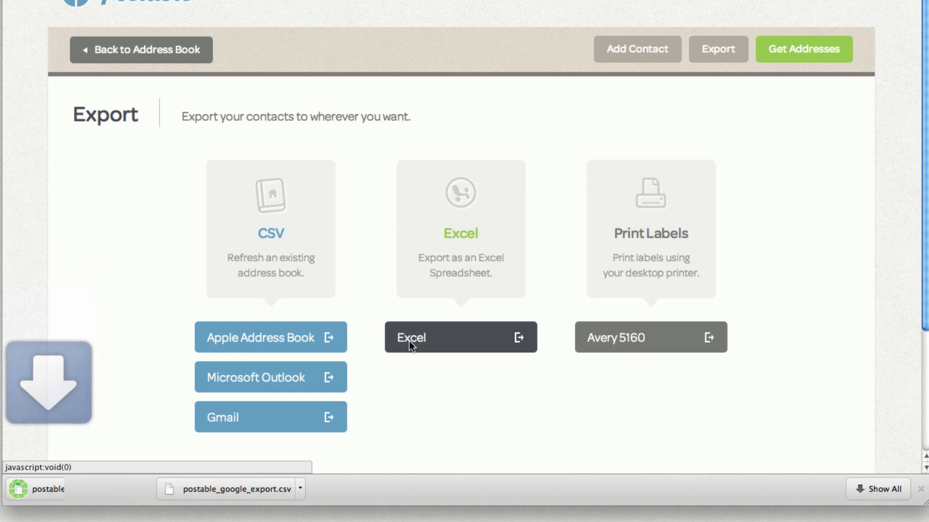
Open the Excel export and delete the Region and Postal Code columns.
click(460, 337)
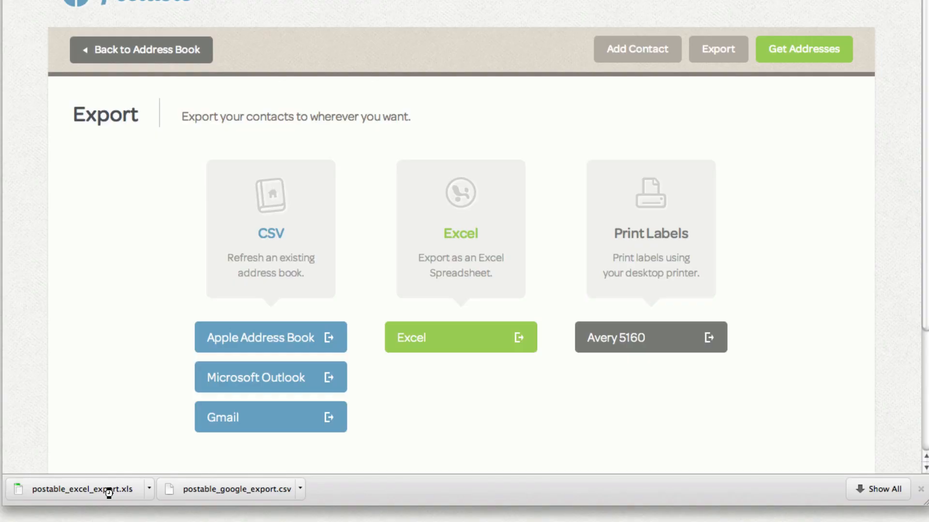
click(459, 337)
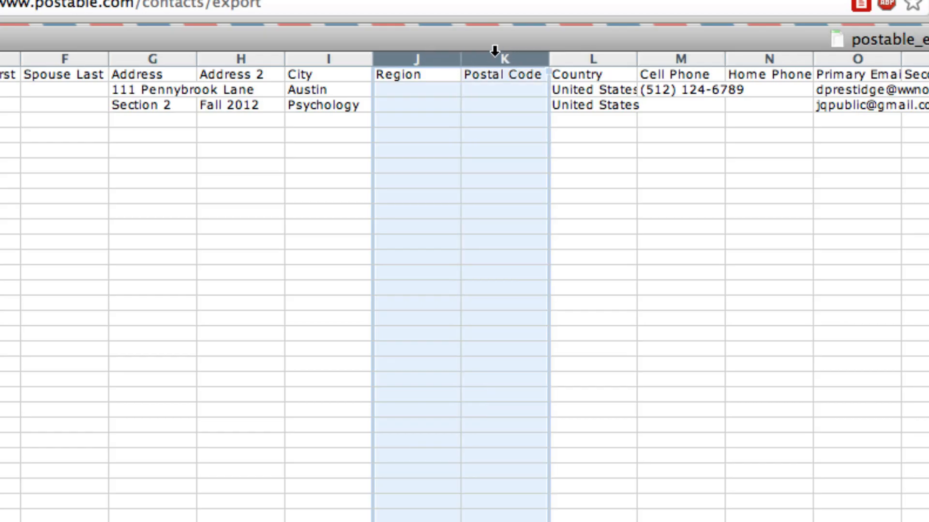
click(591, 58)
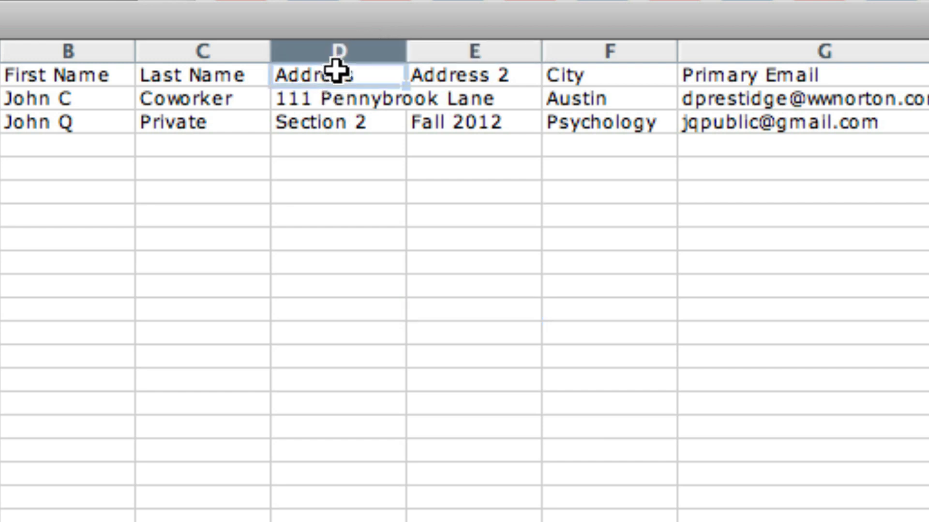
Rename the Address header in D1 to 'Section'.
click(332, 75)
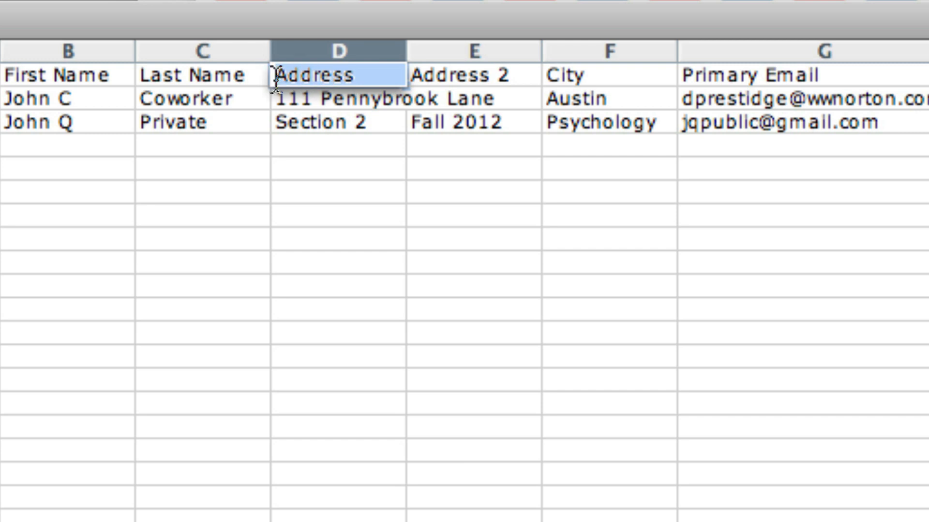
text(S)
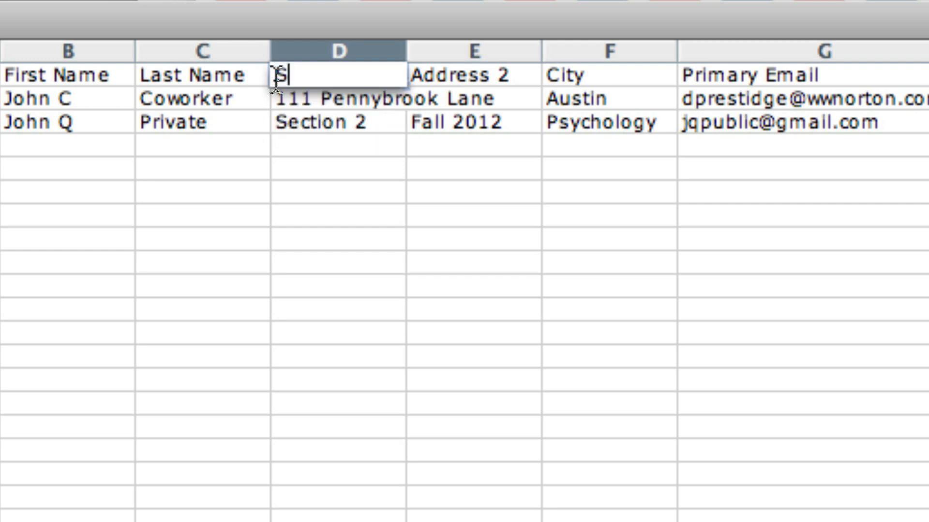
text(ection)
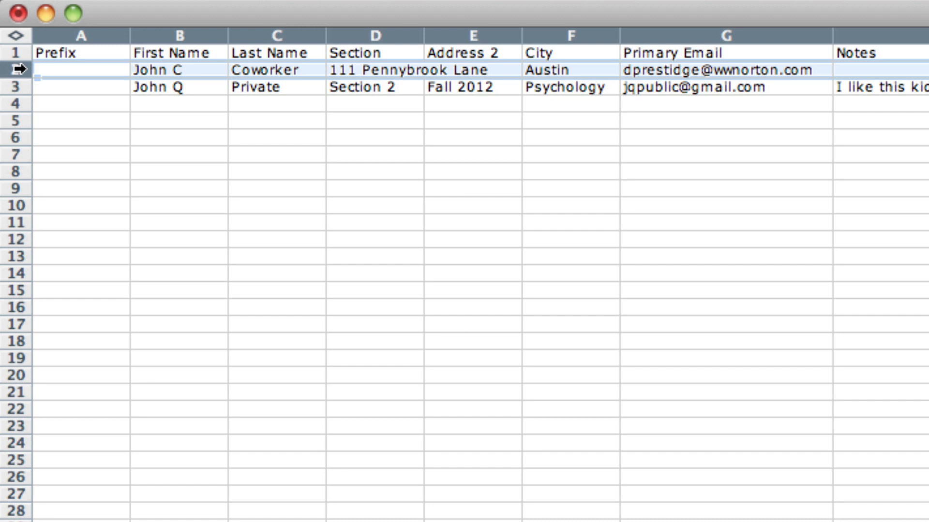
Delete row 2 with John C Coworker via the row header's context menu.
right_click(18, 69)
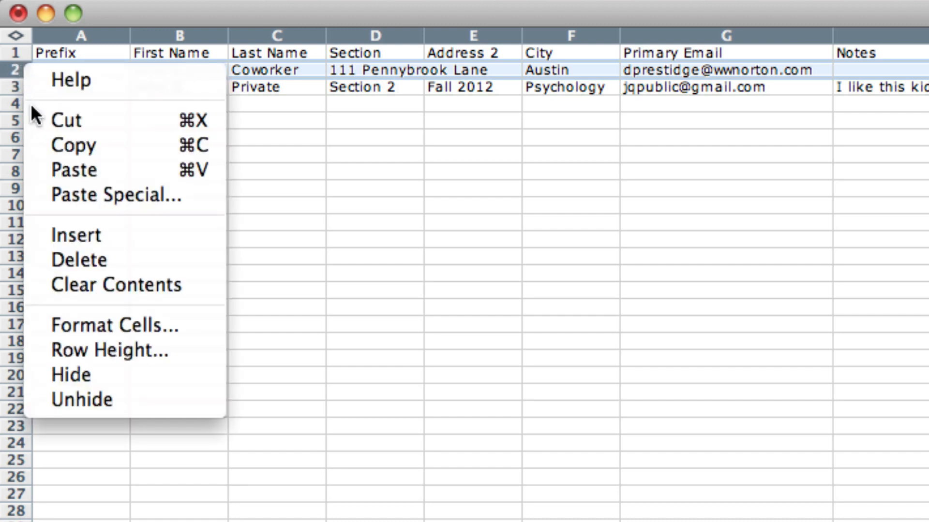
mouse_move(75, 235)
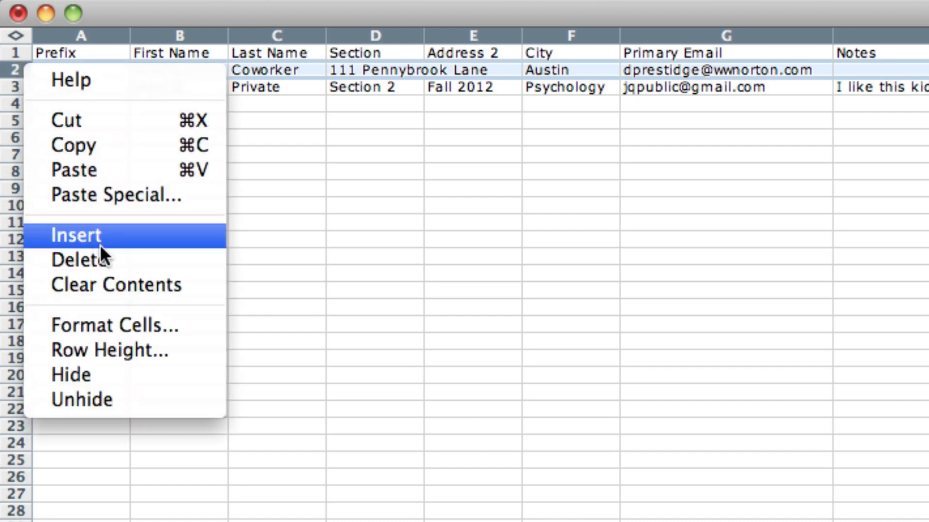
mouse_move(106, 261)
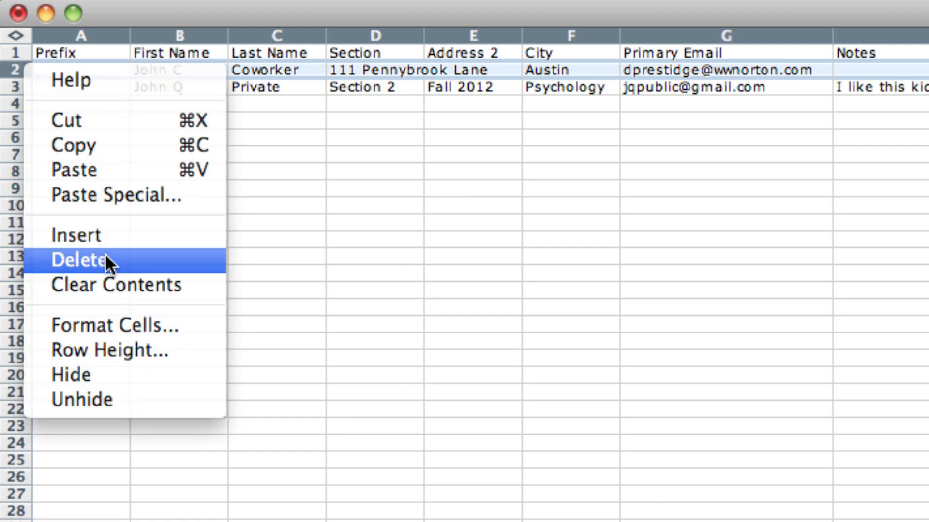
click(86, 262)
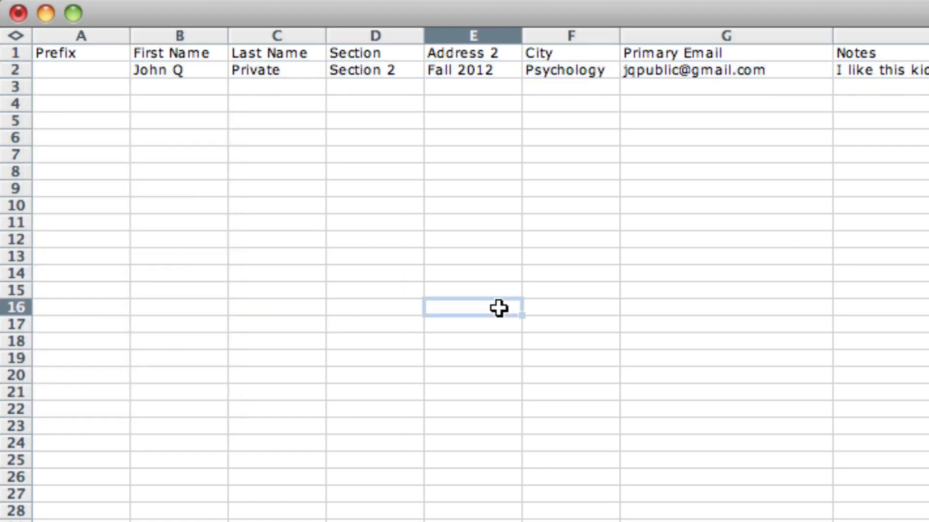